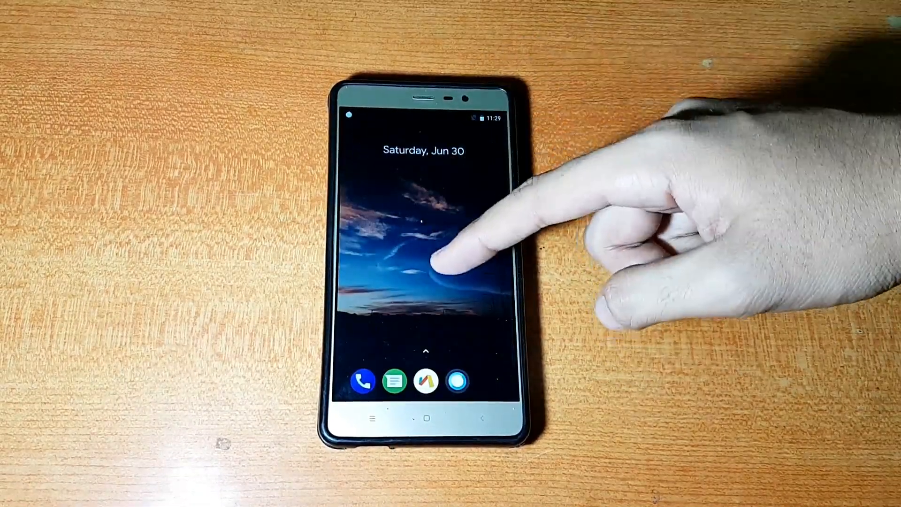
# Browse the Pixel Launcher home settings and its Gestures & Actions options
pyautogui.click(425, 260)
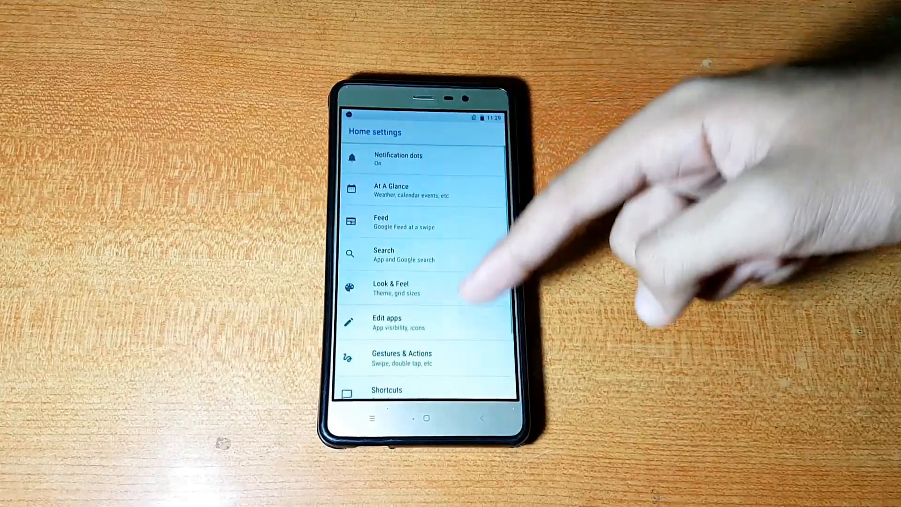
pyautogui.scroll(-3)
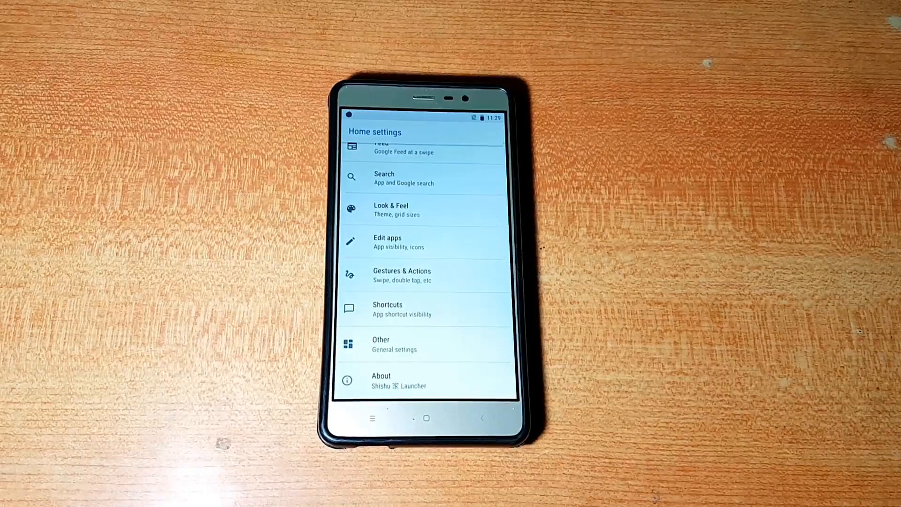
pyautogui.click(402, 275)
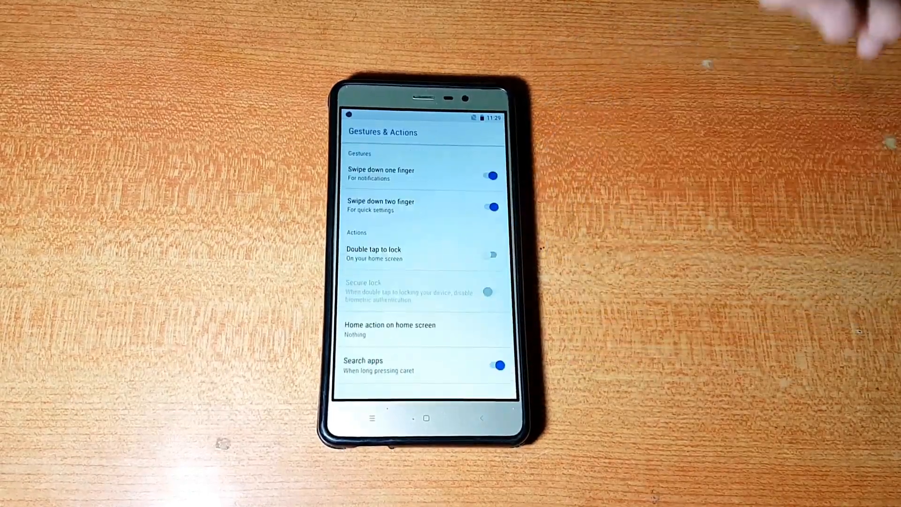
# Return home and bring up the app drawer listing the installed apps
pyautogui.click(425, 419)
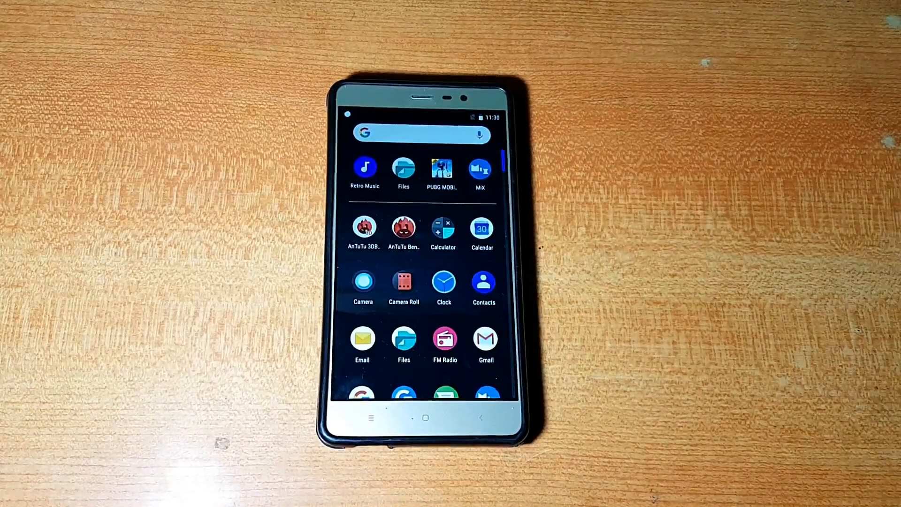
pyautogui.scroll(-3)
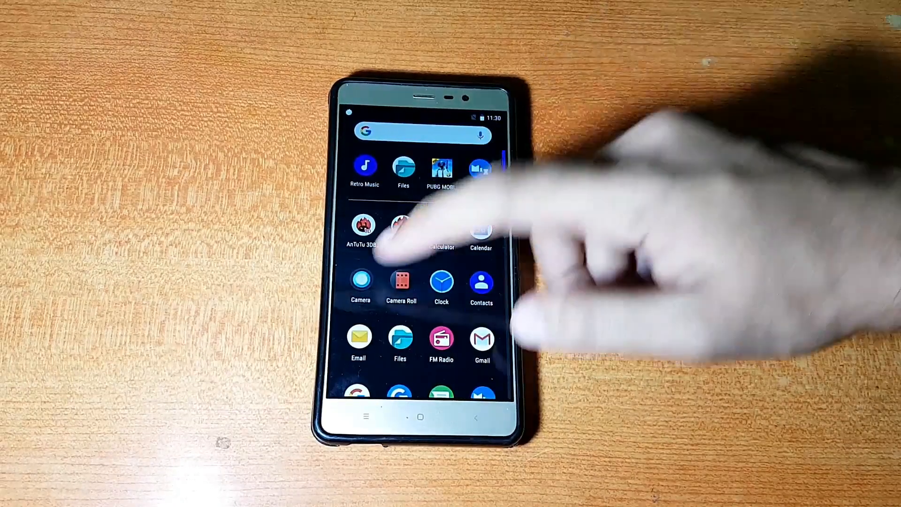
# Launch Camera and view its video quality choices, from 4k UHD down to QVGA
pyautogui.click(360, 281)
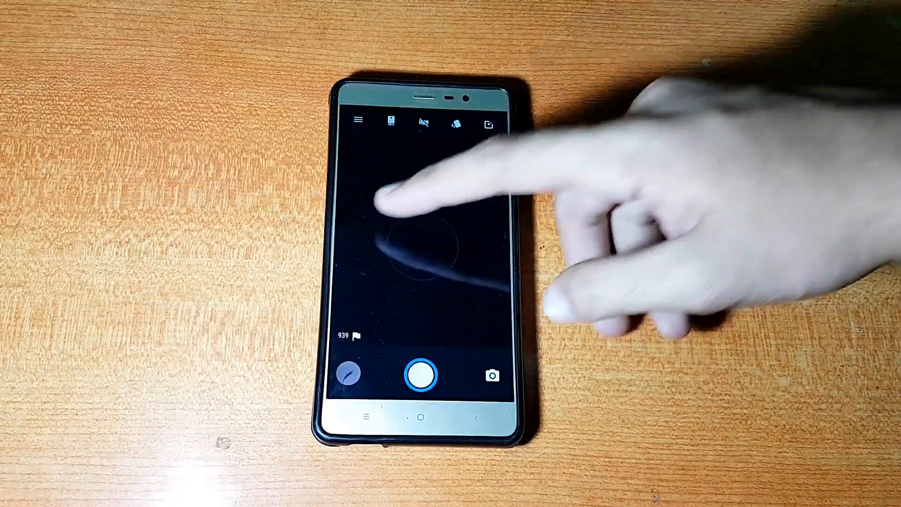
pyautogui.click(357, 121)
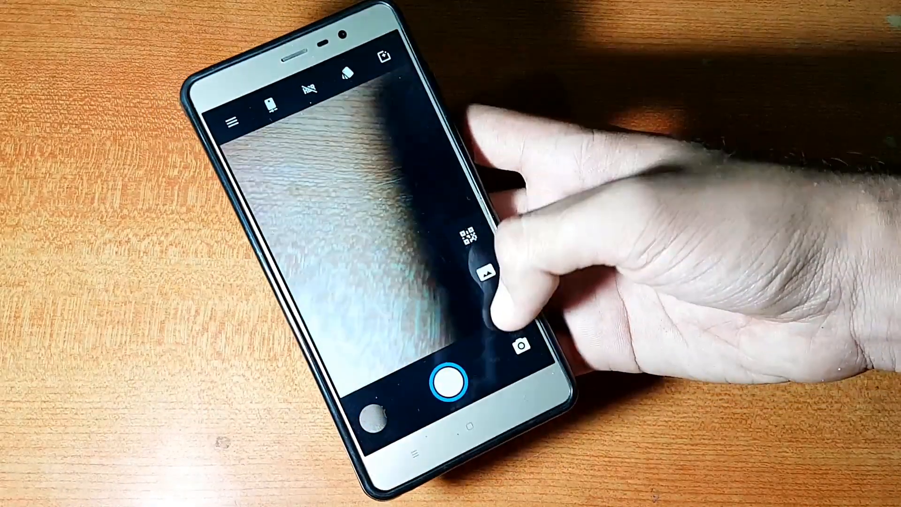
pyautogui.click(233, 122)
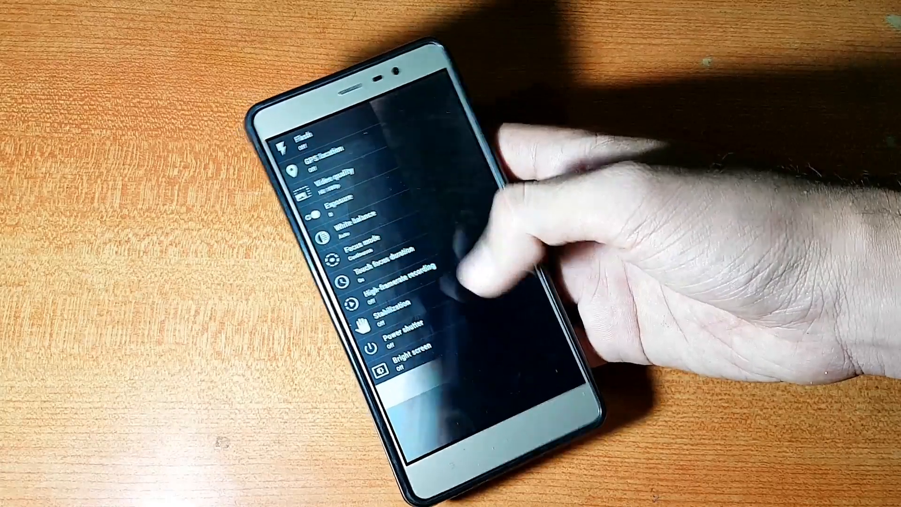
pyautogui.click(350, 189)
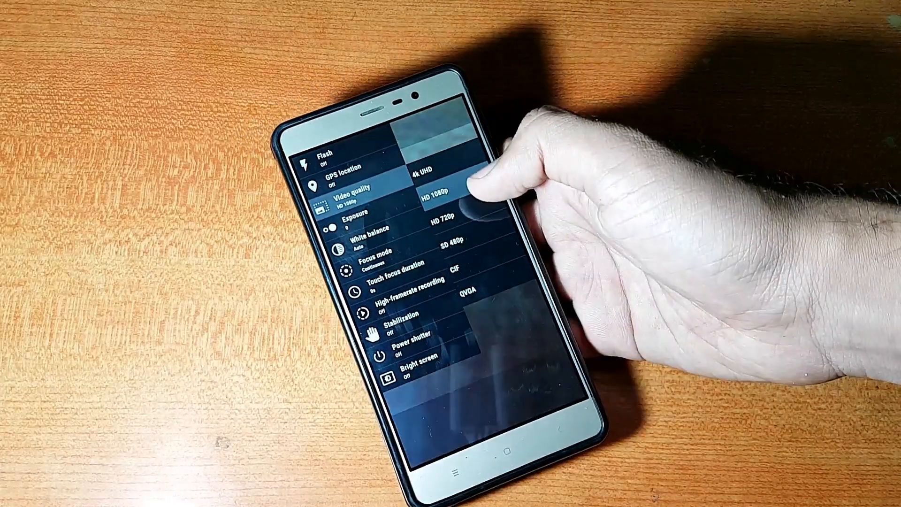
# Pick a video resolution and start a short test recording
pyautogui.click(439, 194)
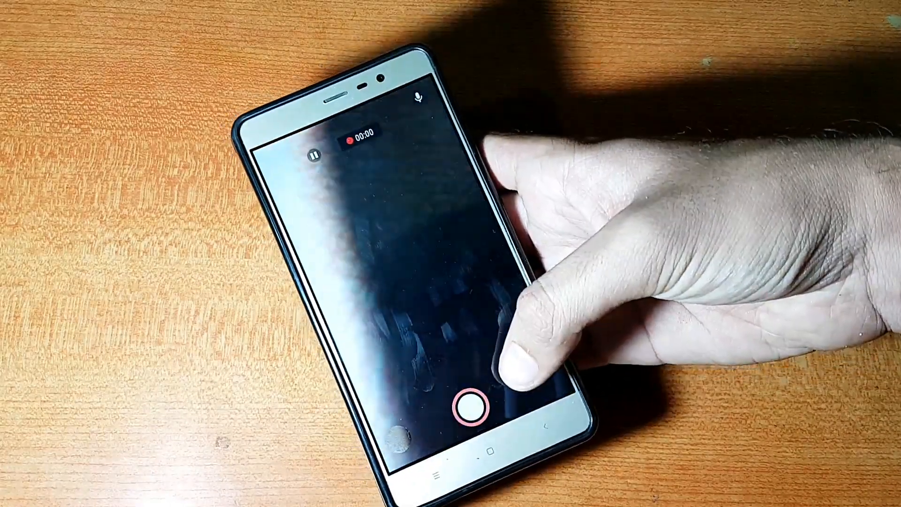
pyautogui.click(472, 406)
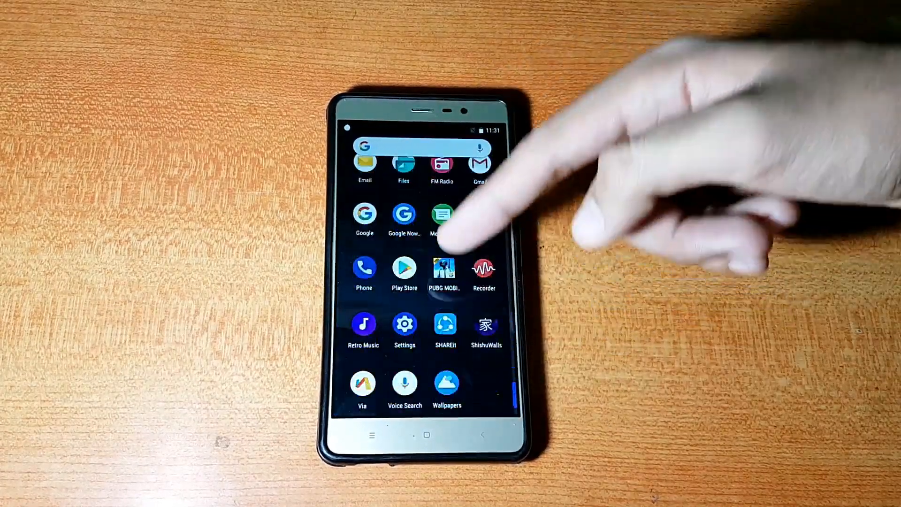
# Launch Settings from the app drawer, landing on About phone with Android 8.1.0
pyautogui.click(441, 216)
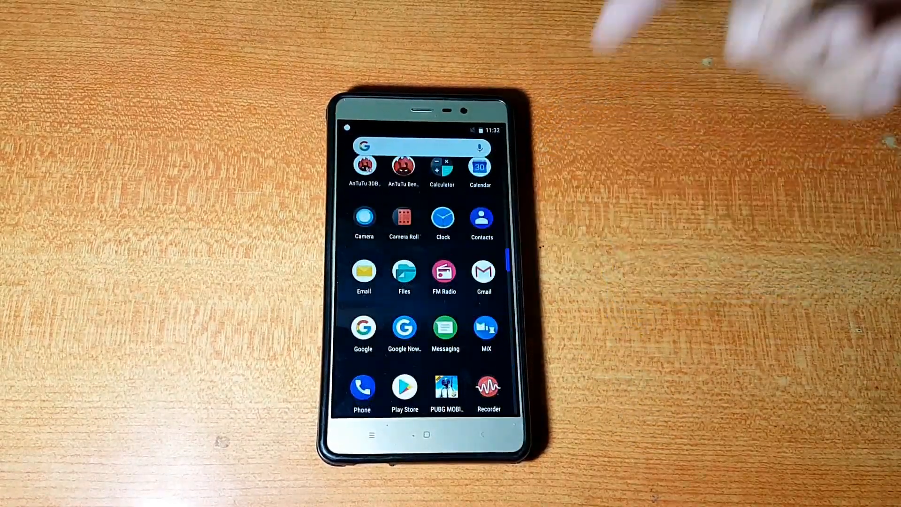
pyautogui.scroll(-3)
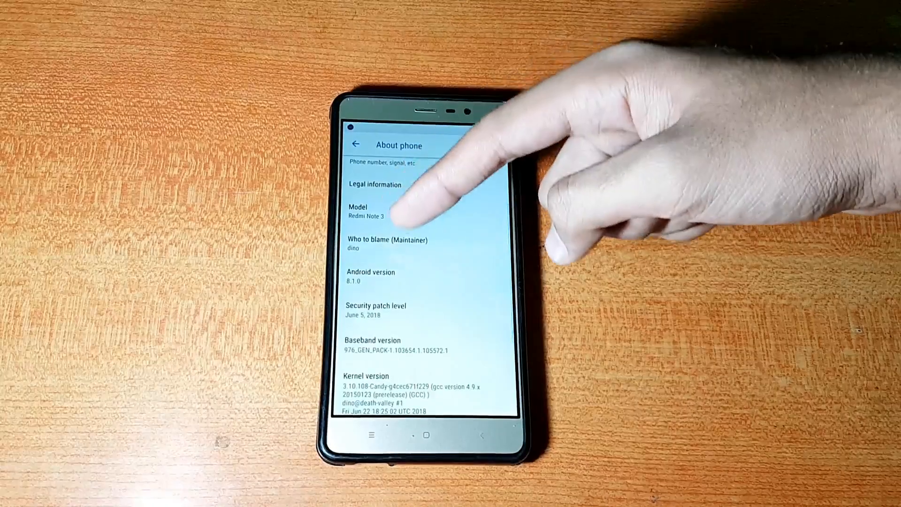
# Scroll About phone to the Bootleggers version and build, then go back to the main list
pyautogui.scroll(-3)
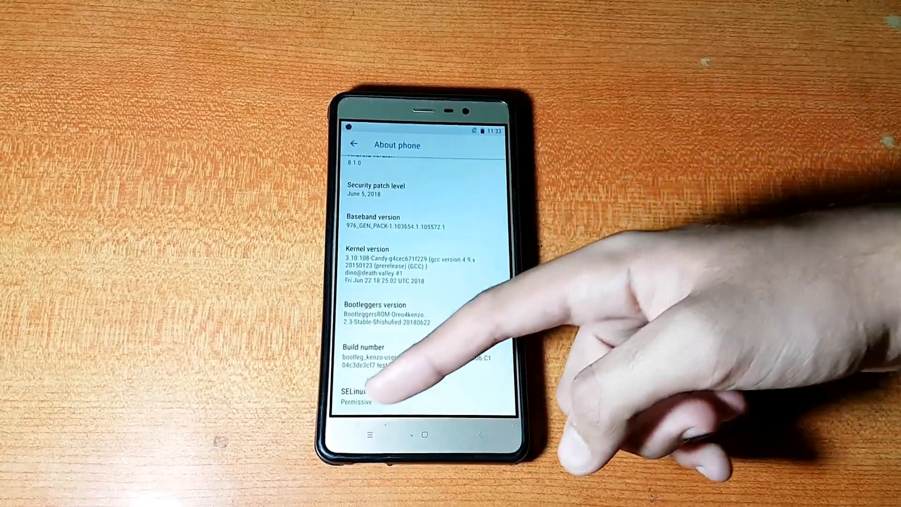
pyautogui.click(354, 144)
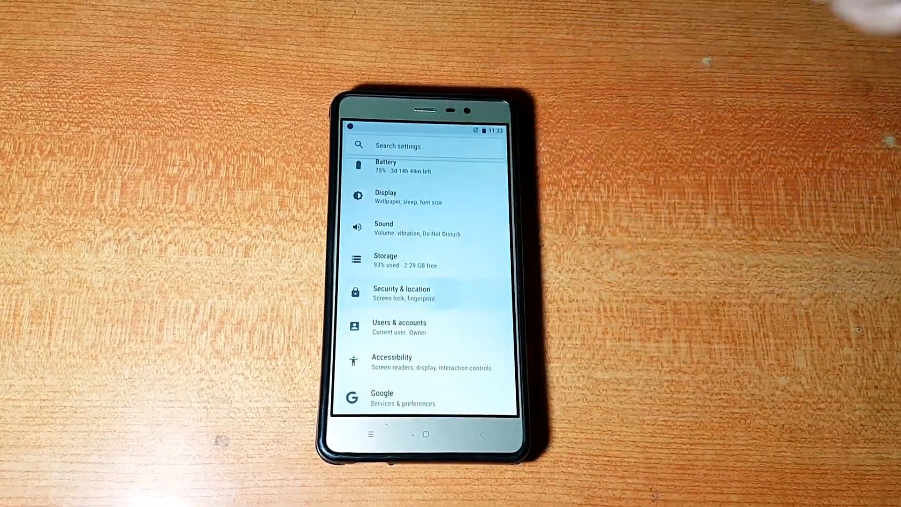
pyautogui.click(400, 292)
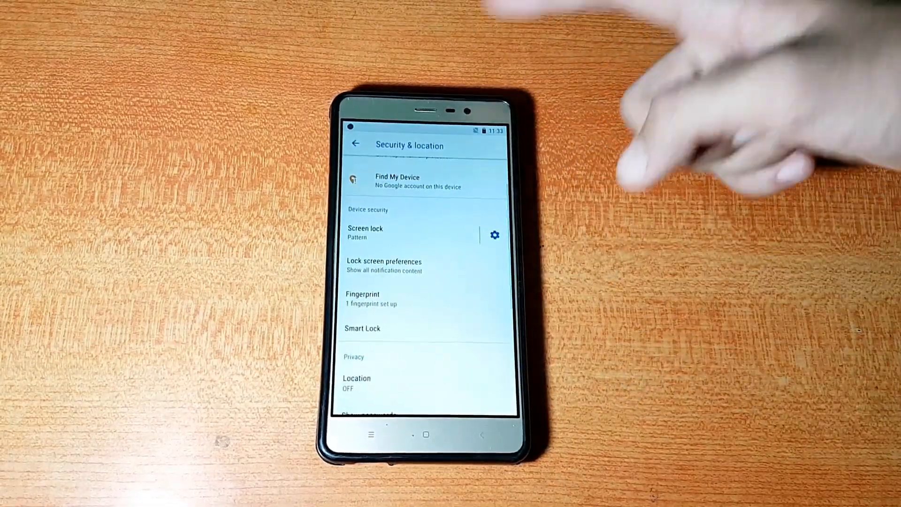
pyautogui.click(365, 232)
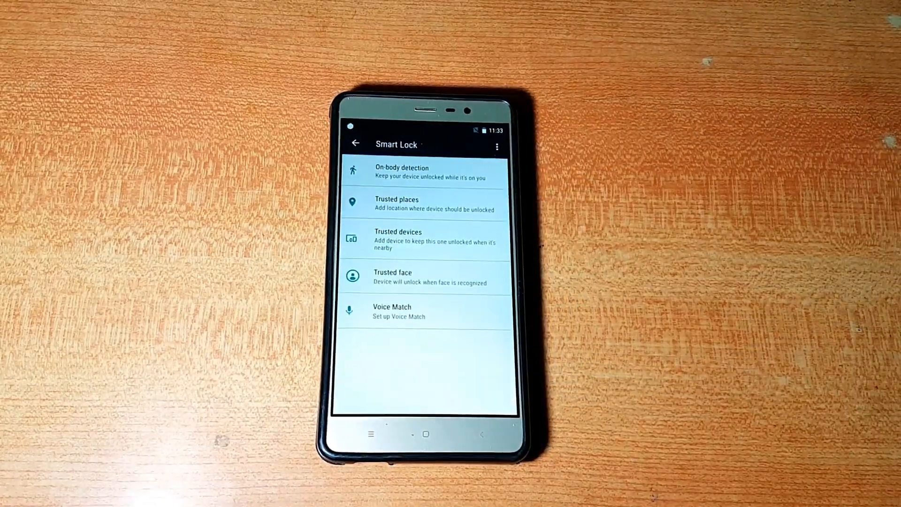
pyautogui.click(355, 142)
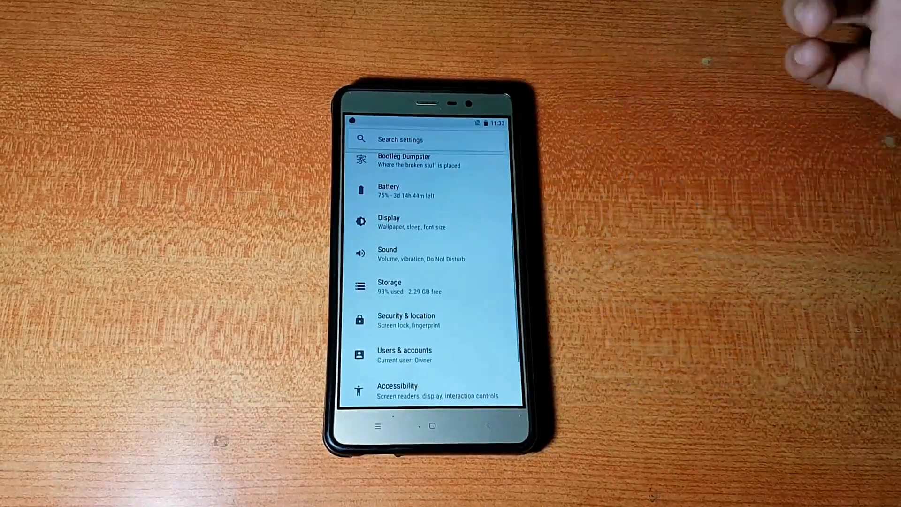
# In Display settings, preview Night Light by raising its intensity to an amber tint
pyautogui.click(388, 222)
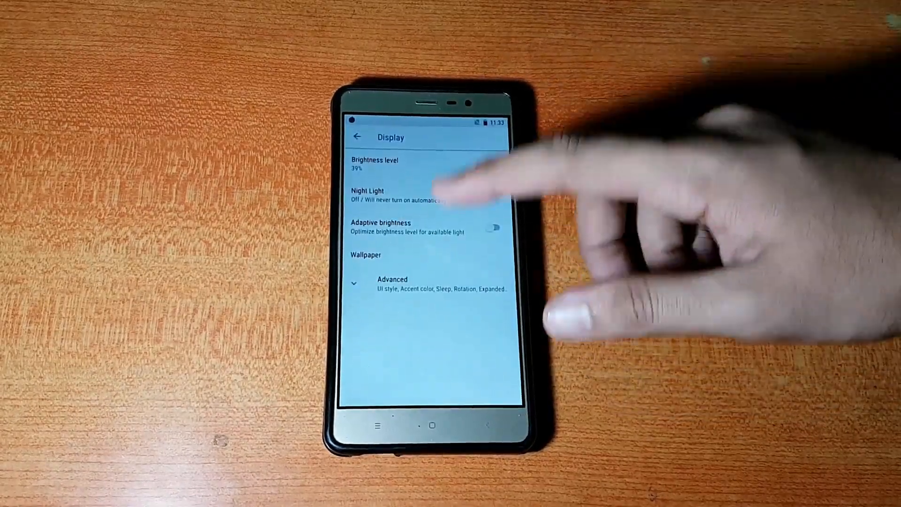
pyautogui.click(393, 283)
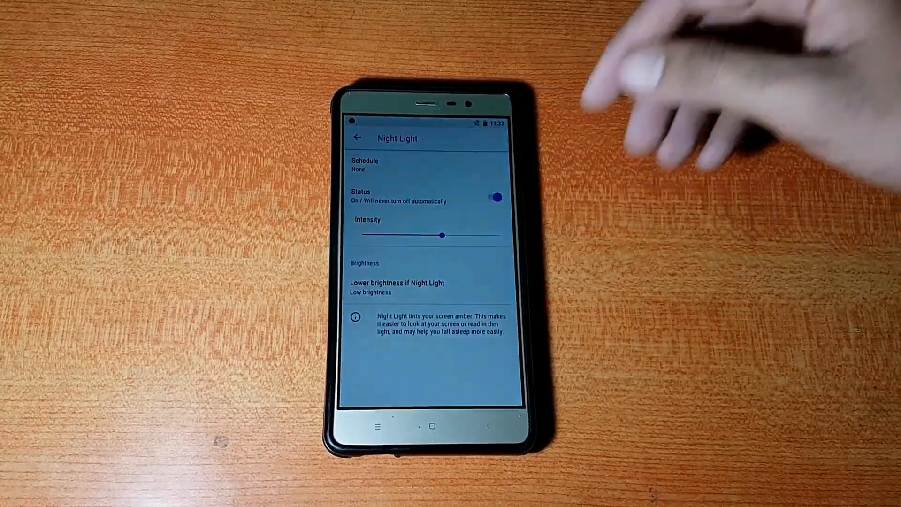
pyautogui.moveTo(441, 235); pyautogui.dragTo(495, 235)
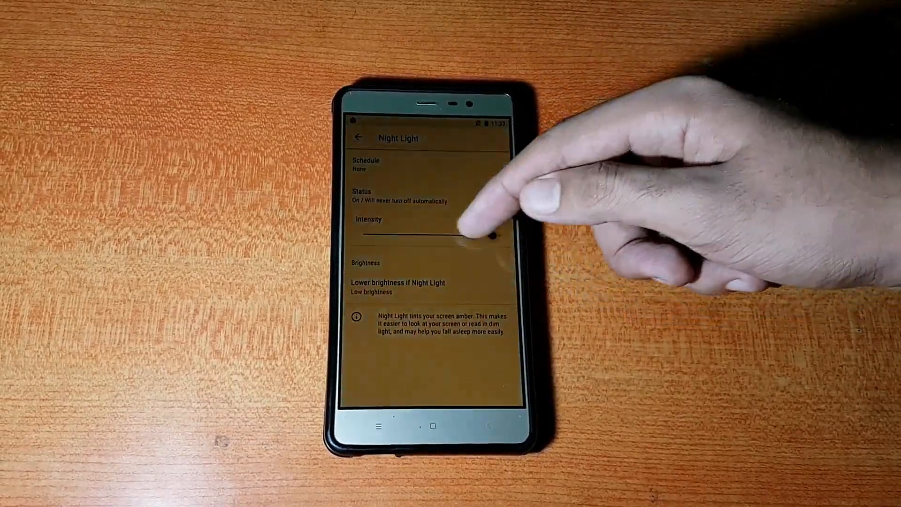
pyautogui.click(358, 138)
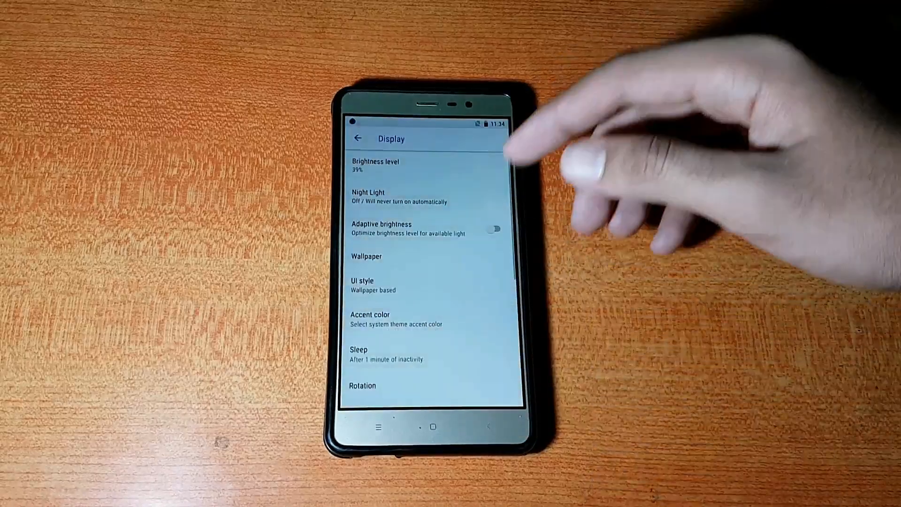
# Expand the advanced display options and preview the accent color choices without changing
pyautogui.click(363, 285)
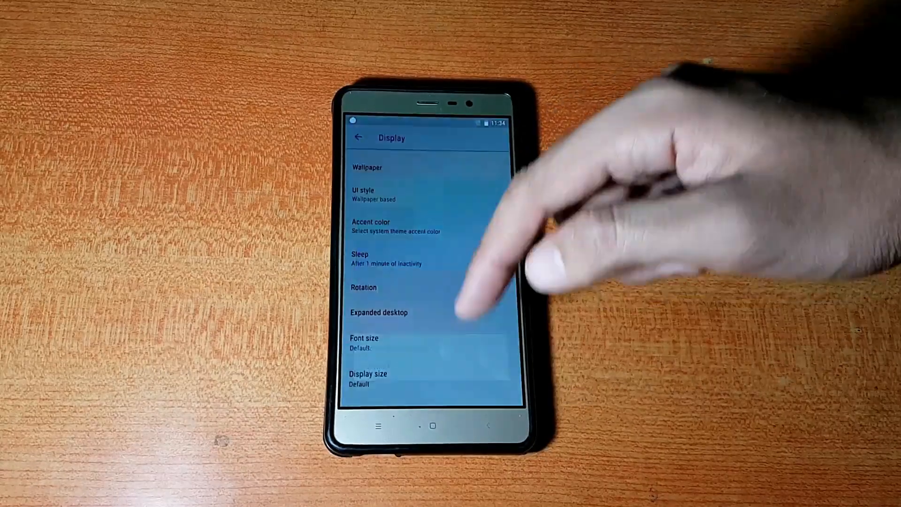
pyautogui.click(371, 226)
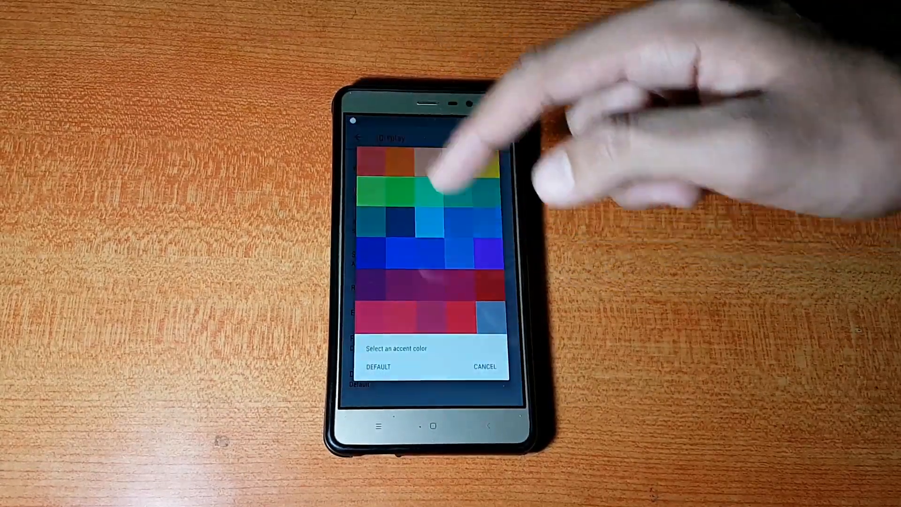
pyautogui.click(484, 367)
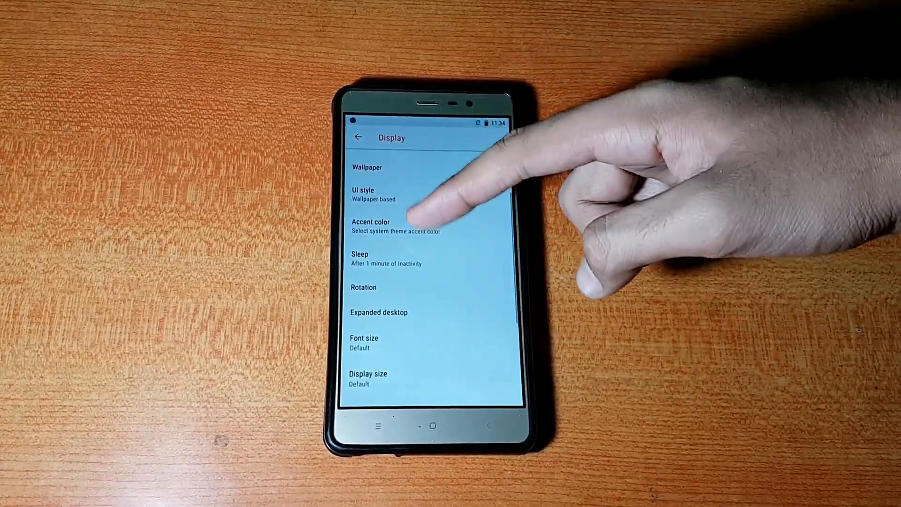
pyautogui.scroll(-3)
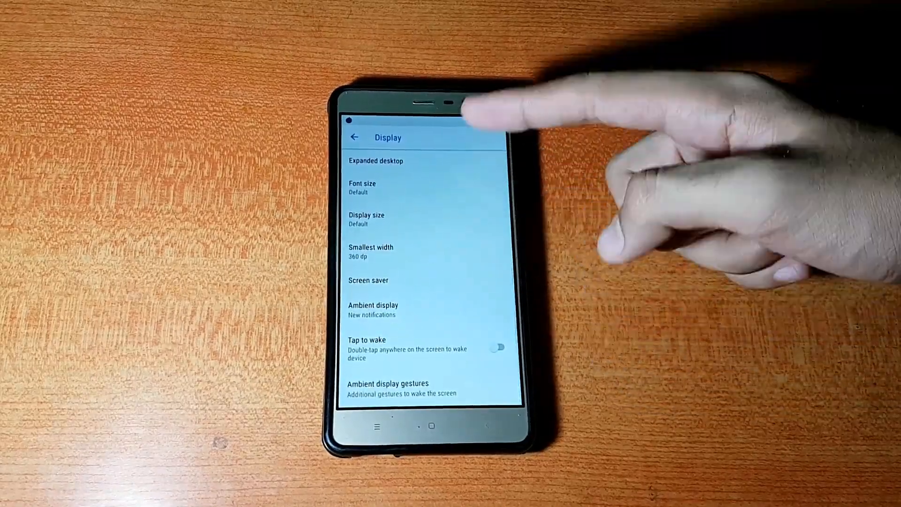
# Confirm Ambient display wakes for new notifications and test it on the darkened screen
pyautogui.click(373, 306)
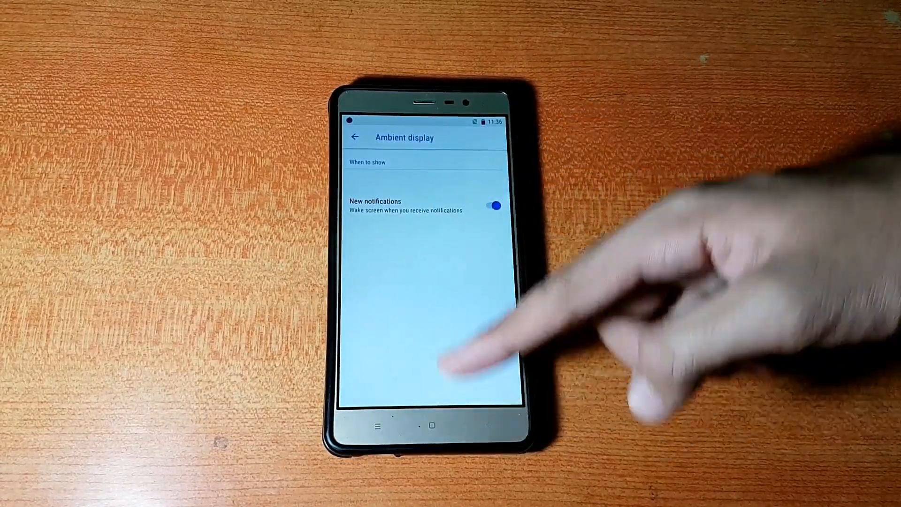
pyautogui.click(355, 138)
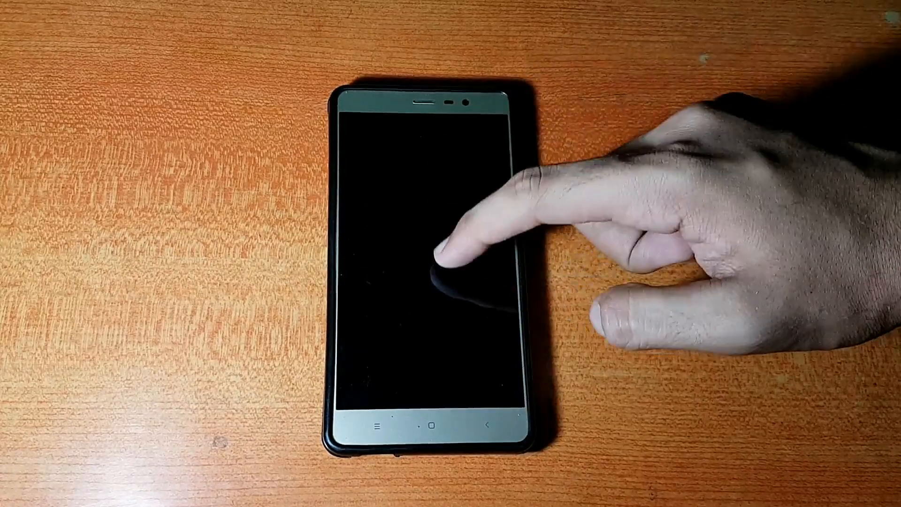
pyautogui.click(442, 259)
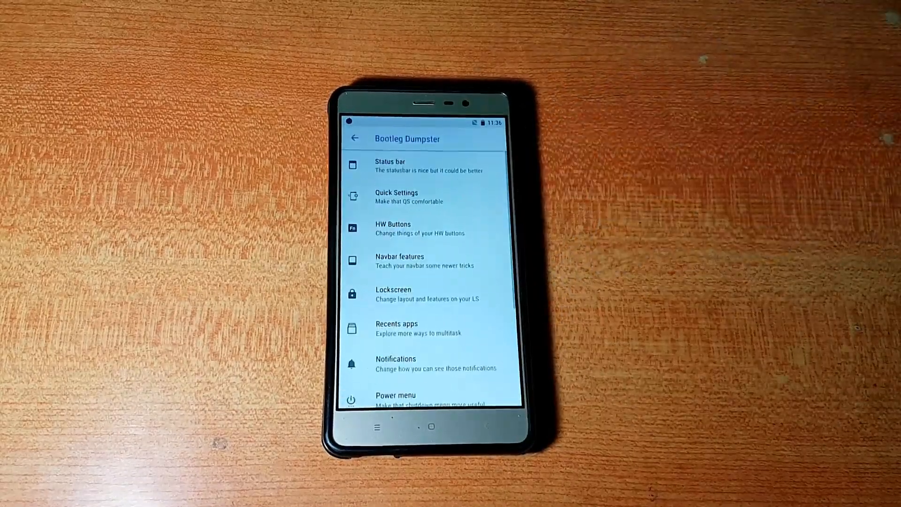
pyautogui.scroll(-3)
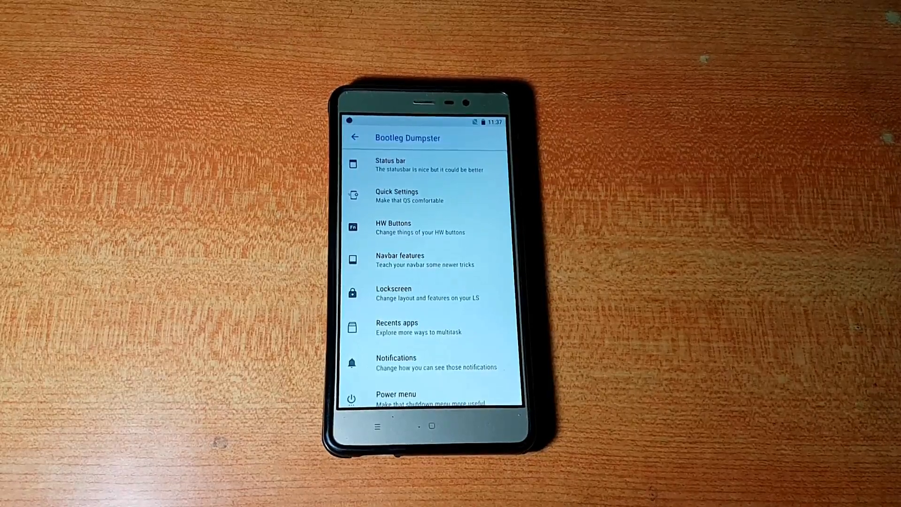
# Enable Show net activity in statusbar under the Network traffic options
pyautogui.click(403, 164)
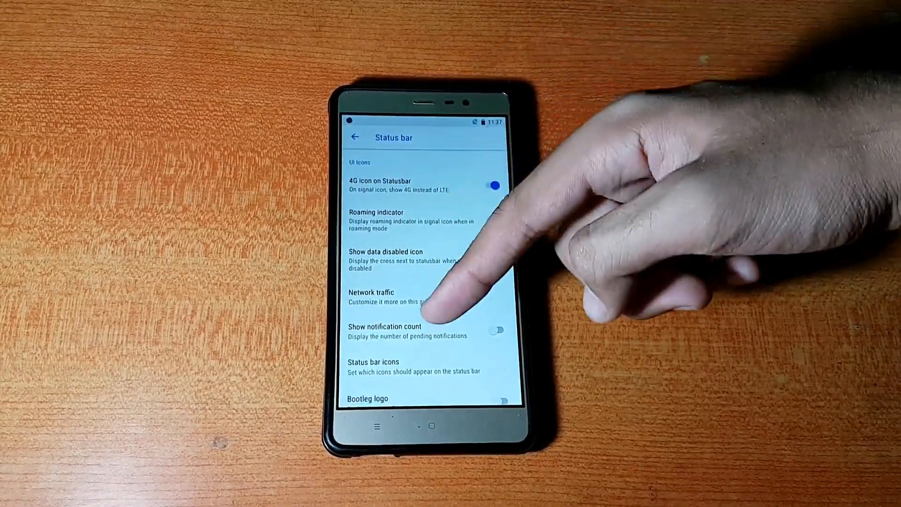
pyautogui.click(371, 297)
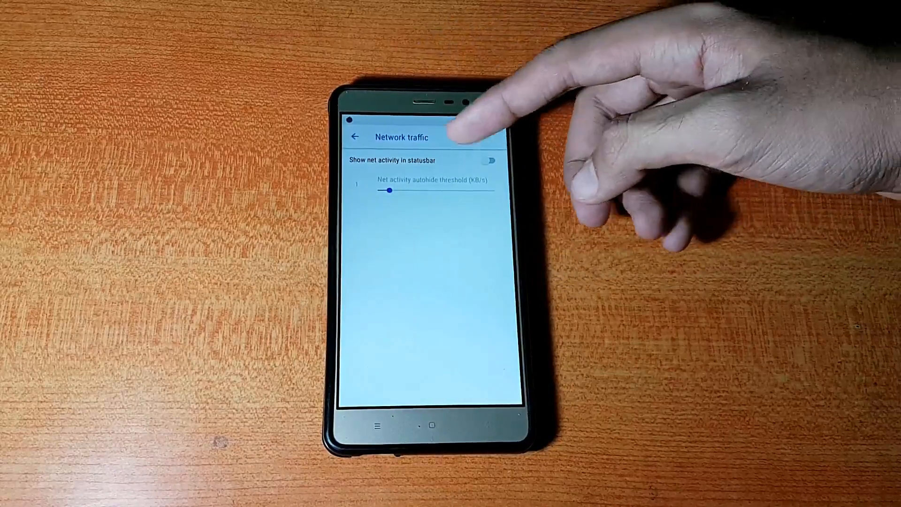
pyautogui.click(491, 161)
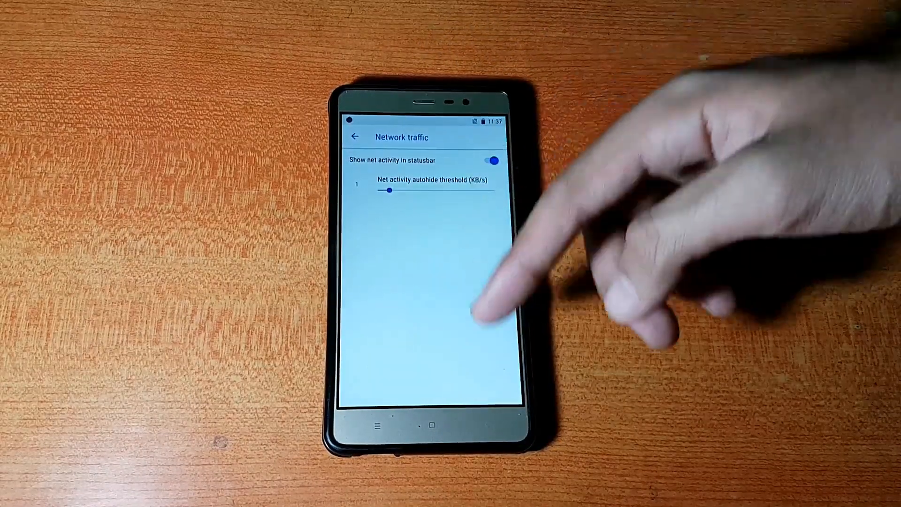
pyautogui.click(355, 136)
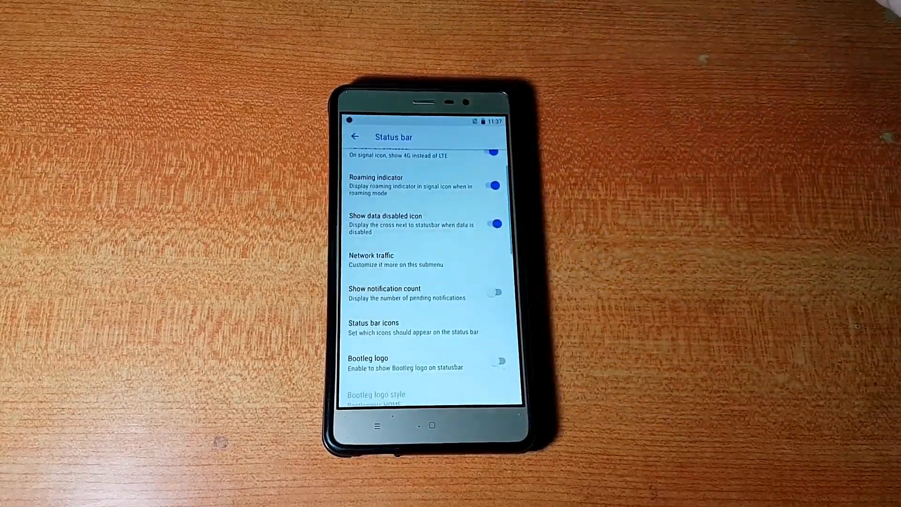
# Keep the Portrait battery icon style and return to the Bootleg Dumpster list
pyautogui.scroll(-3)
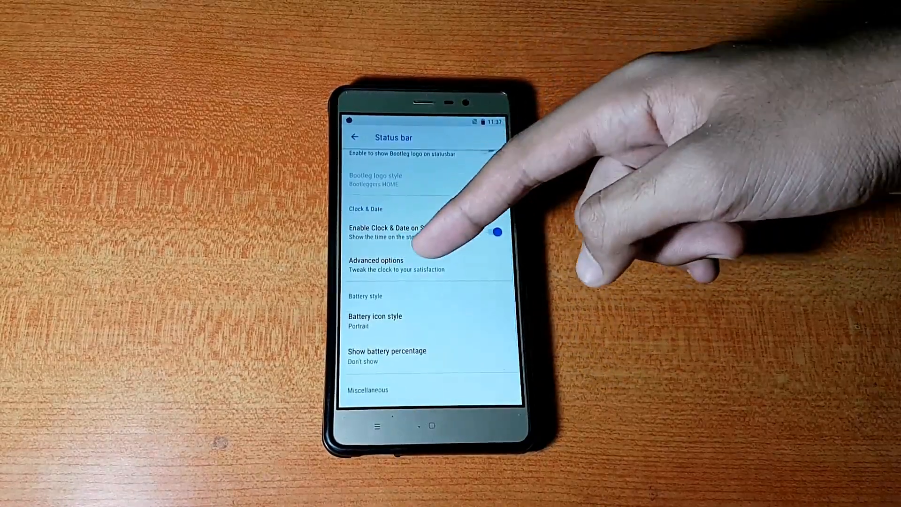
pyautogui.click(377, 265)
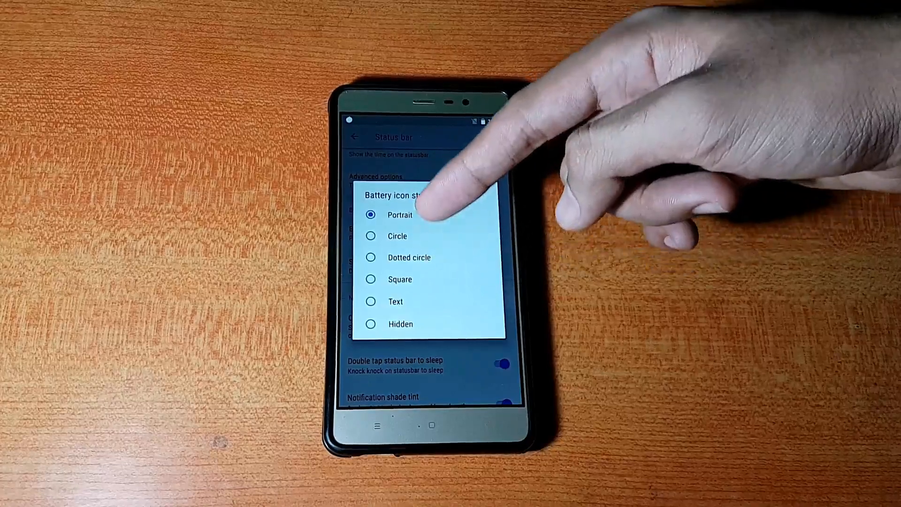
pyautogui.click(395, 214)
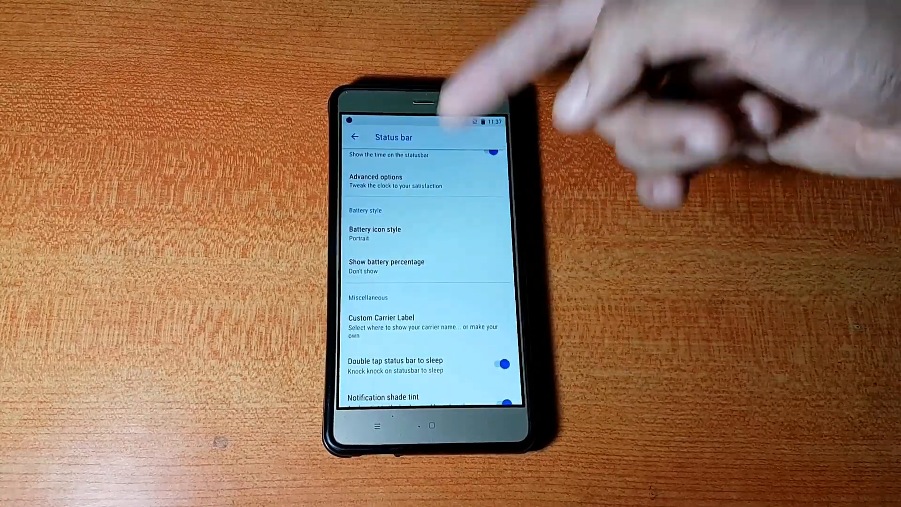
pyautogui.click(386, 266)
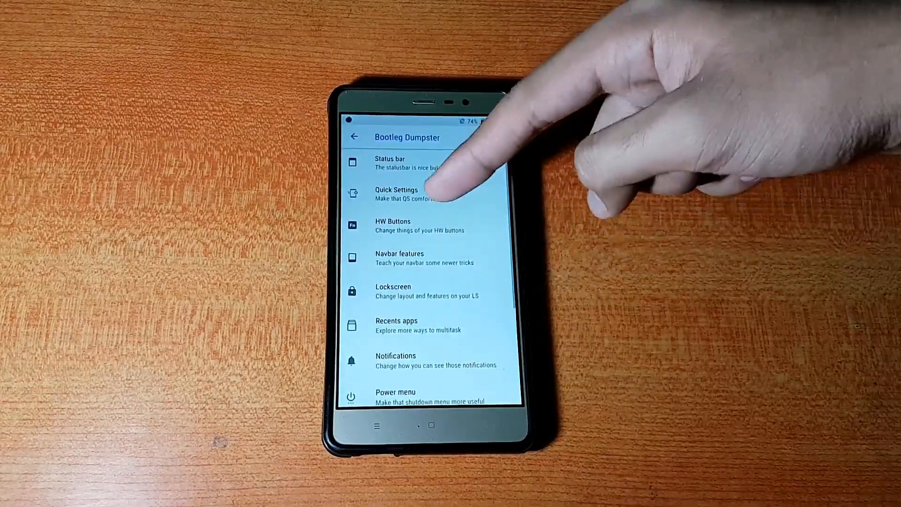
# Set the QS tiles animation style to Flip and preview it in quick settings
pyautogui.click(392, 226)
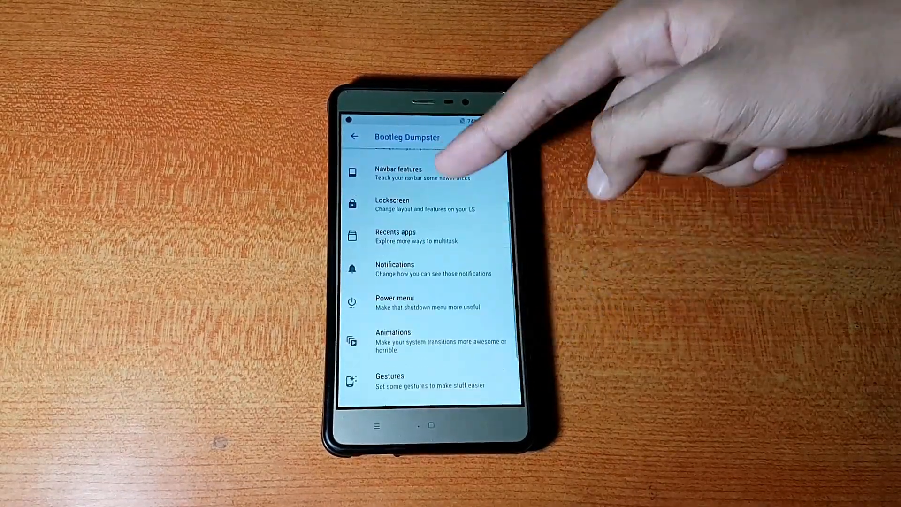
pyautogui.click(398, 173)
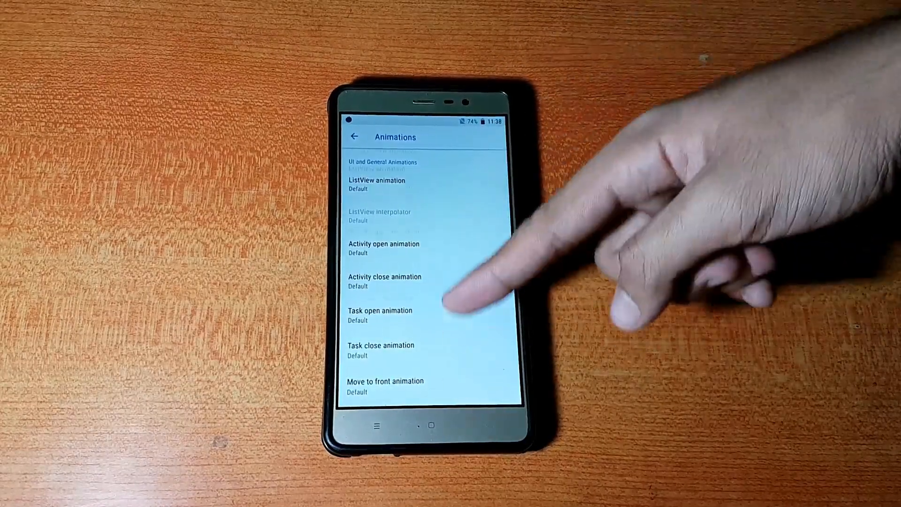
pyautogui.click(383, 193)
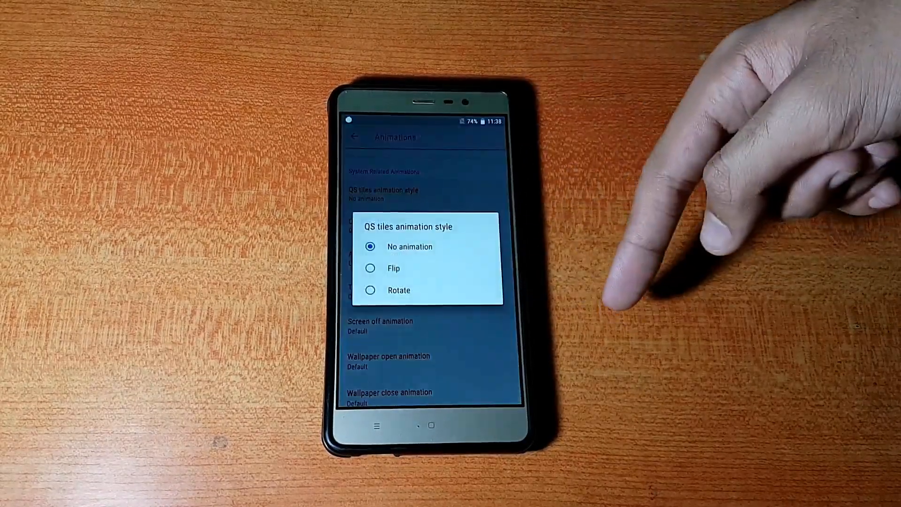
pyautogui.click(394, 267)
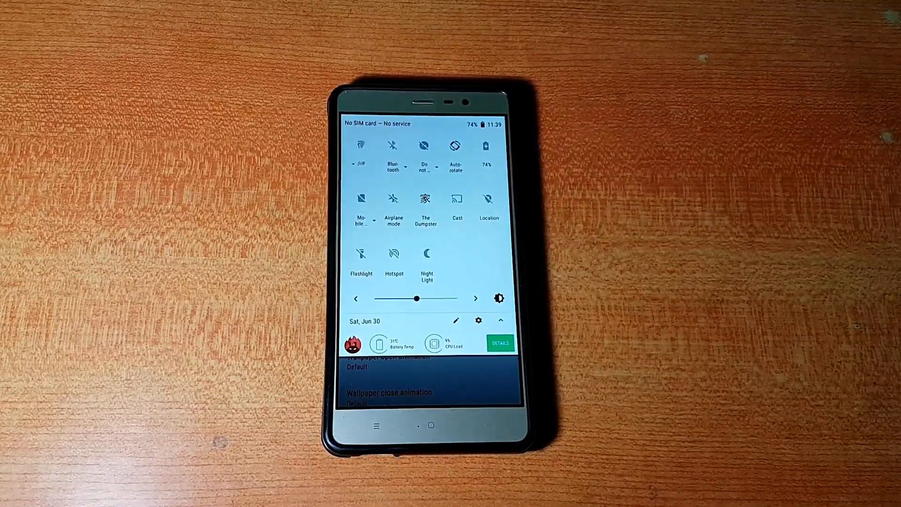
pyautogui.click(361, 146)
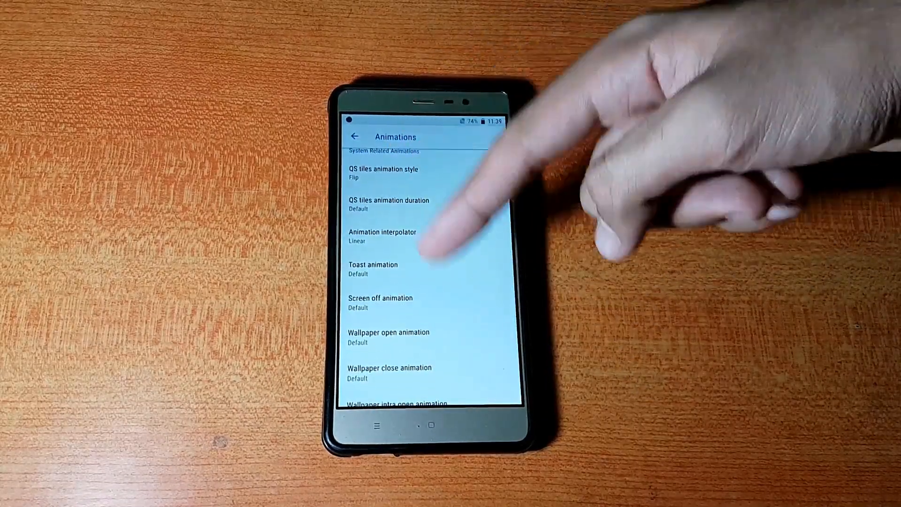
# Back in Animations, switch on the Android P animation style
pyautogui.scroll(-3)
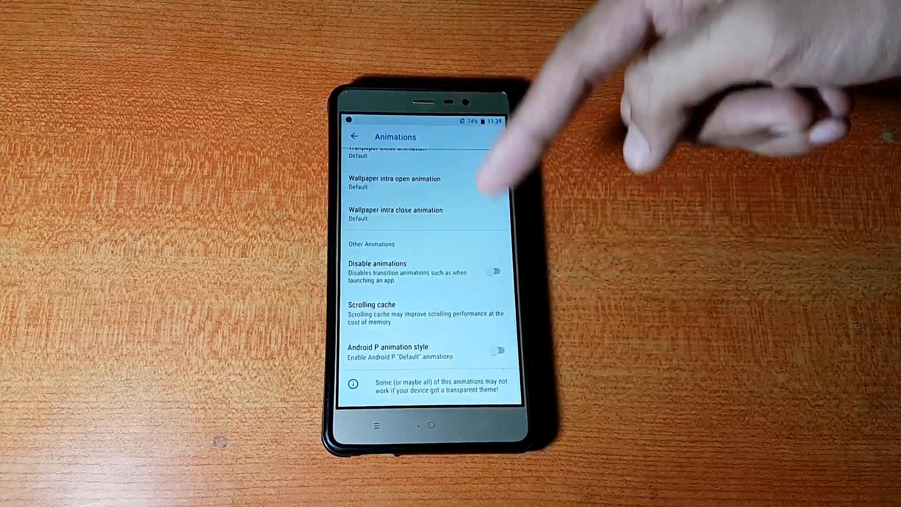
pyautogui.click(355, 136)
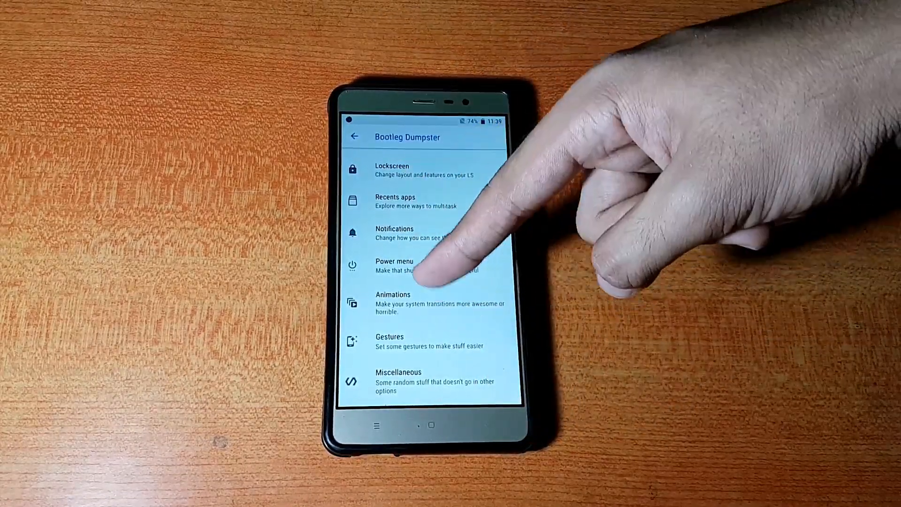
pyautogui.click(393, 301)
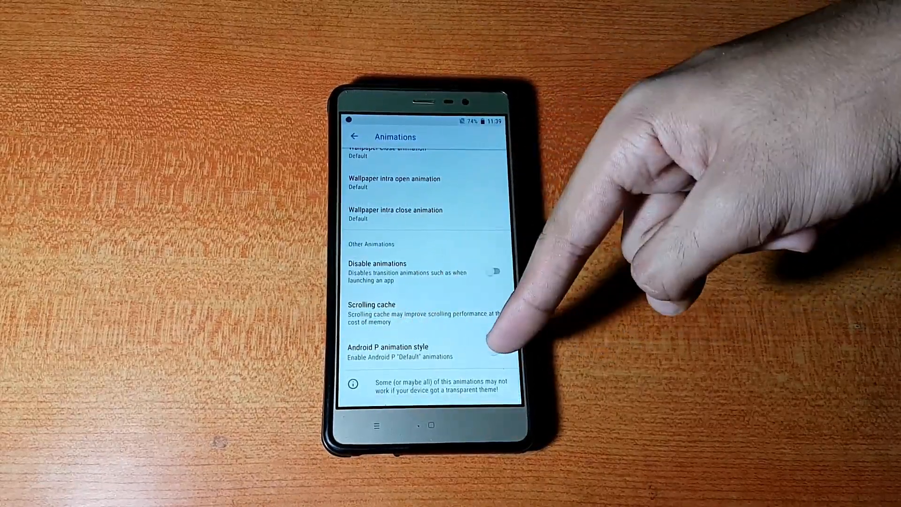
pyautogui.click(500, 351)
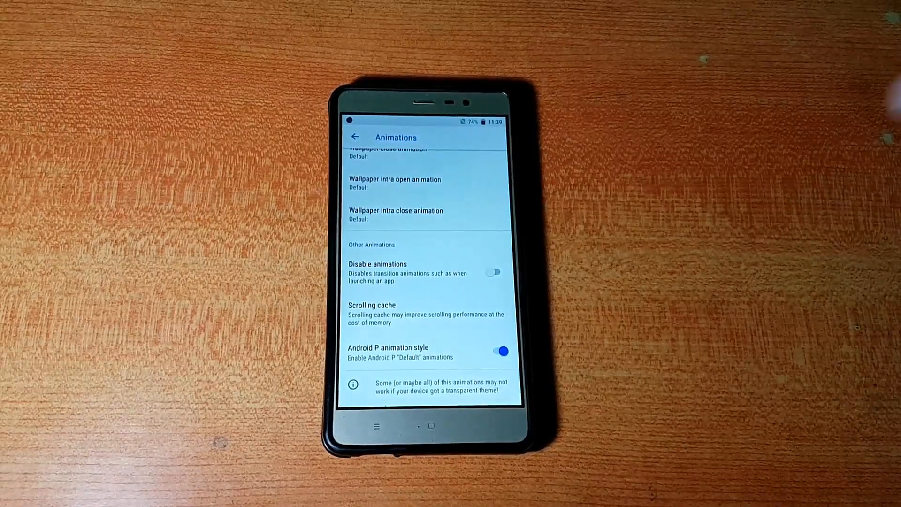
# Exit Settings and launch AnTuTu Benchmark showing the Redmi Note 3 score of 96893
pyautogui.click(355, 137)
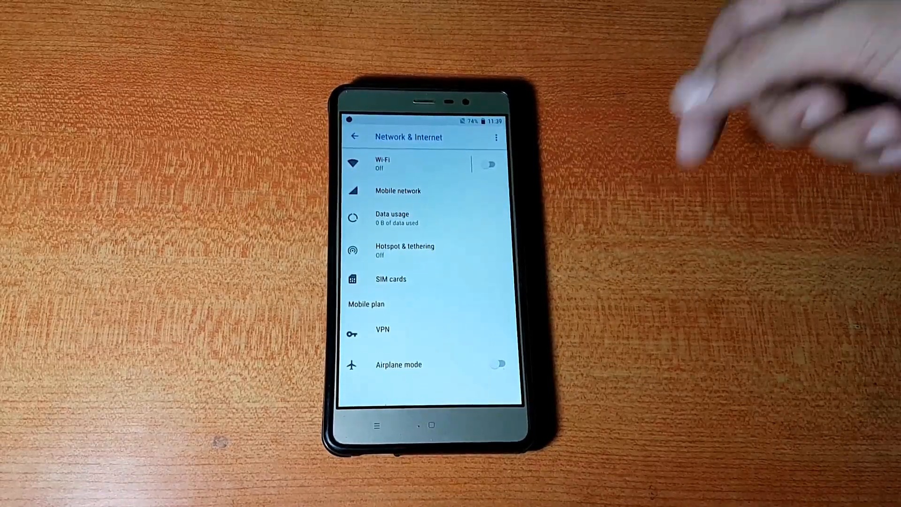
pyautogui.click(354, 138)
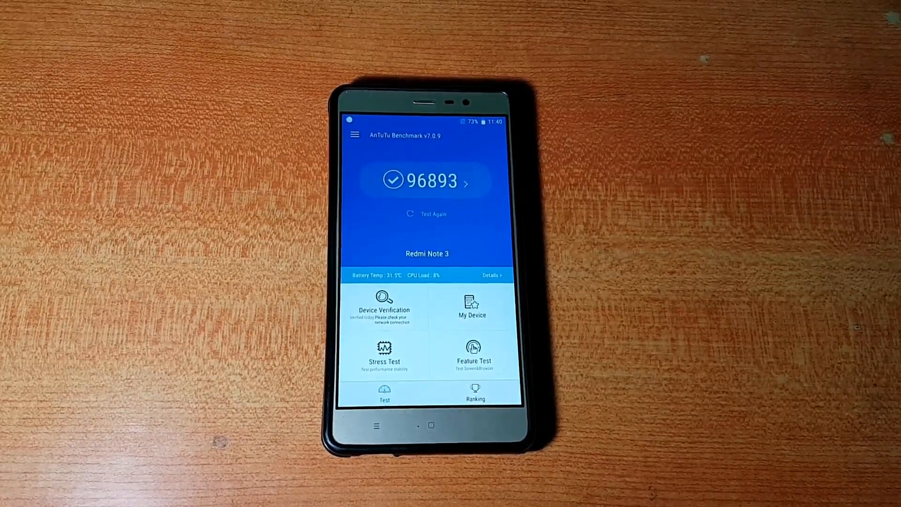
# Review the score breakdown (CPU 46391, GPU 18010, UX 26714, MEM 5778) and go home
pyautogui.click(427, 181)
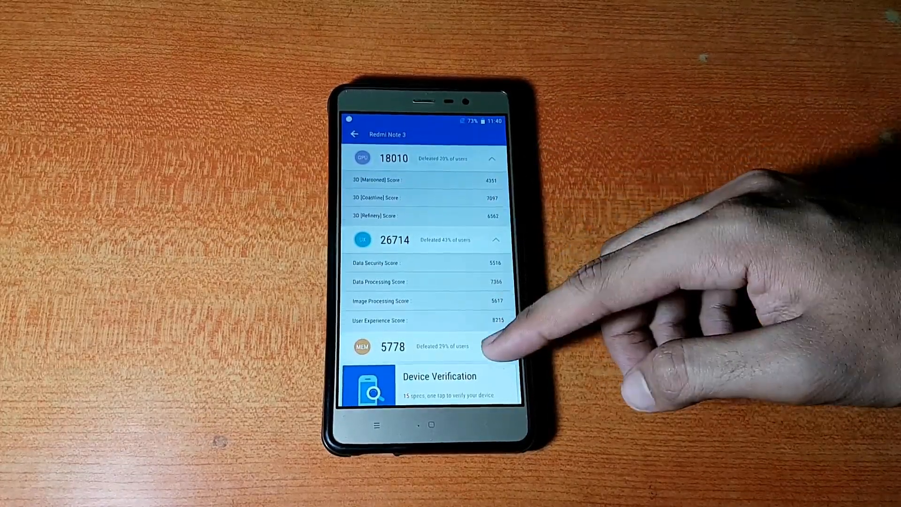
pyautogui.scroll(-3)
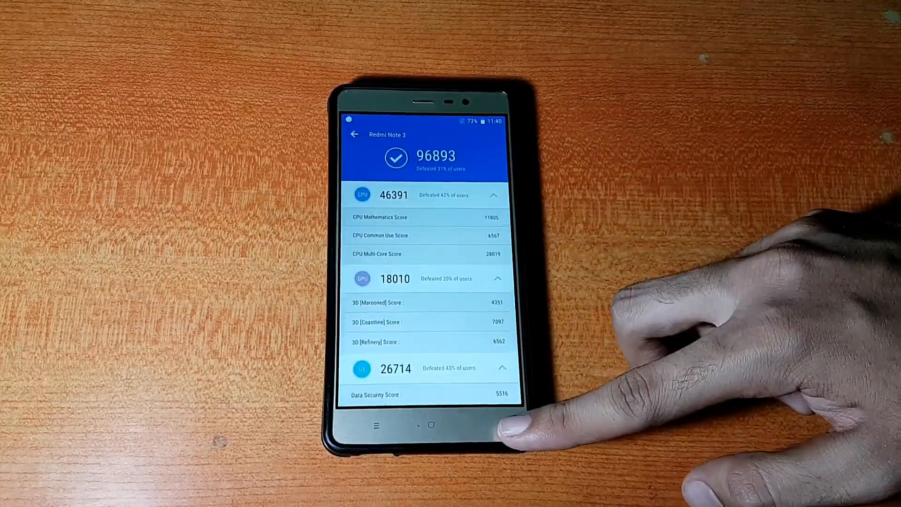
pyautogui.click(355, 134)
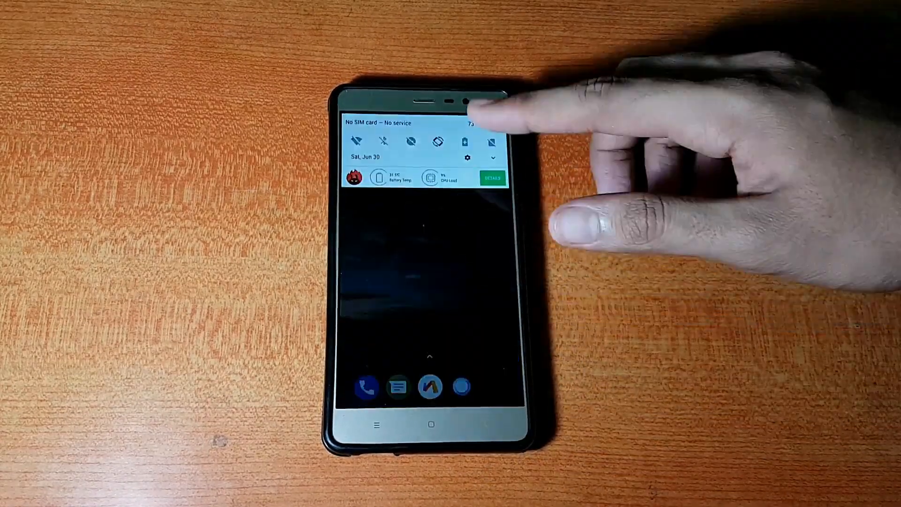
# Review battery usage at 73% with about 3 days remaining, then return to the Battery page
pyautogui.click(492, 177)
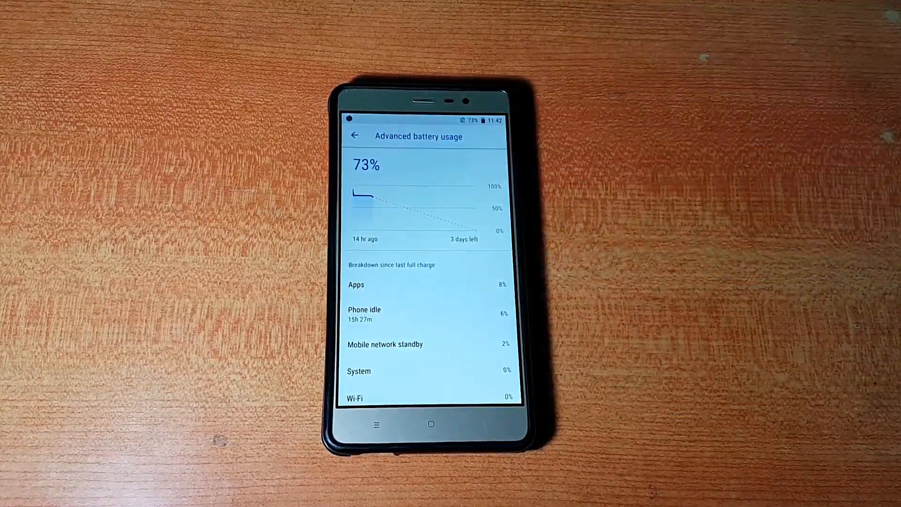
pyautogui.click(355, 135)
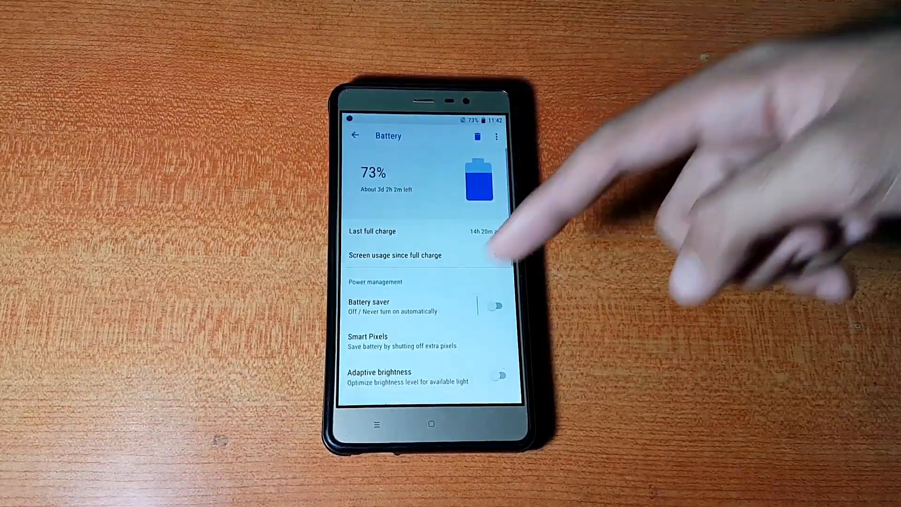
# Switch on the Enable Smart Pixels toggle in the Smart Pixels options
pyautogui.click(368, 341)
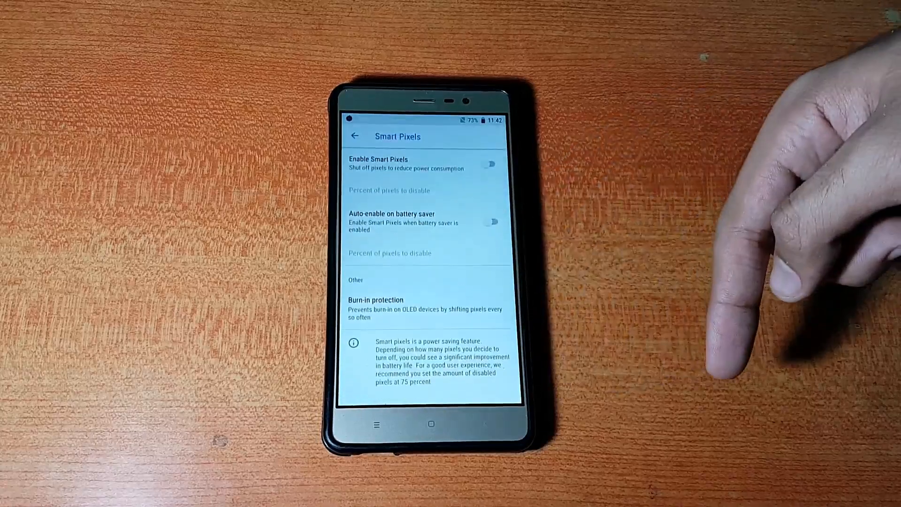
pyautogui.click(490, 163)
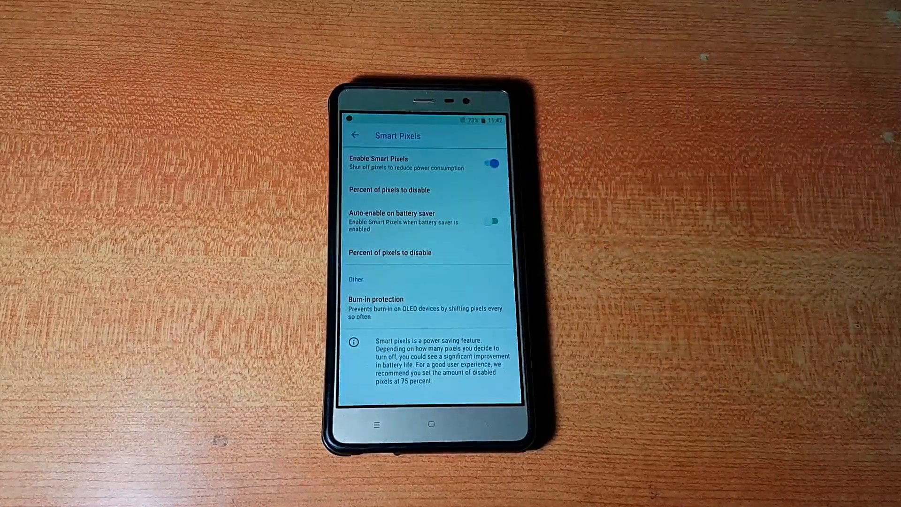